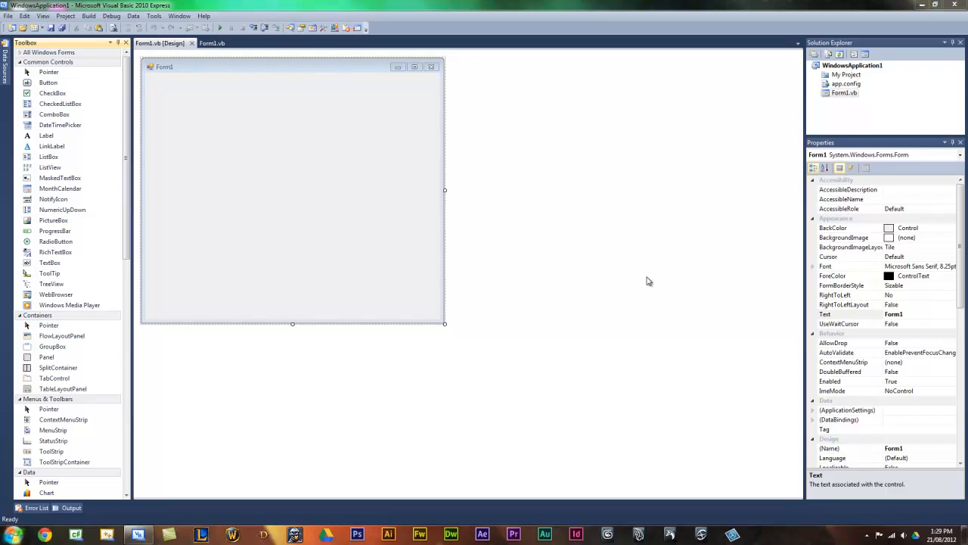
pyautogui.moveTo(135, 408)
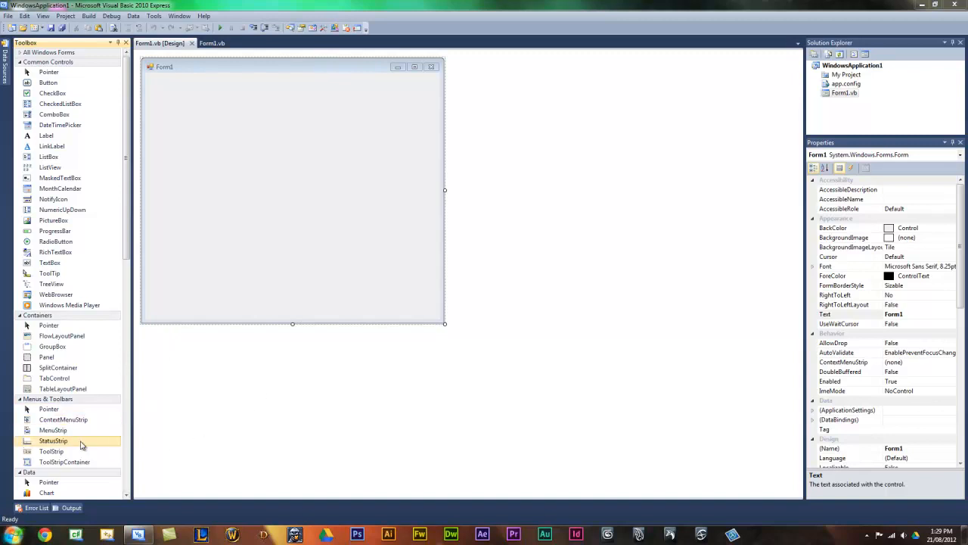
# Add a ContextMenuStrip from the Toolbox to Form1
pyautogui.click(49, 409)
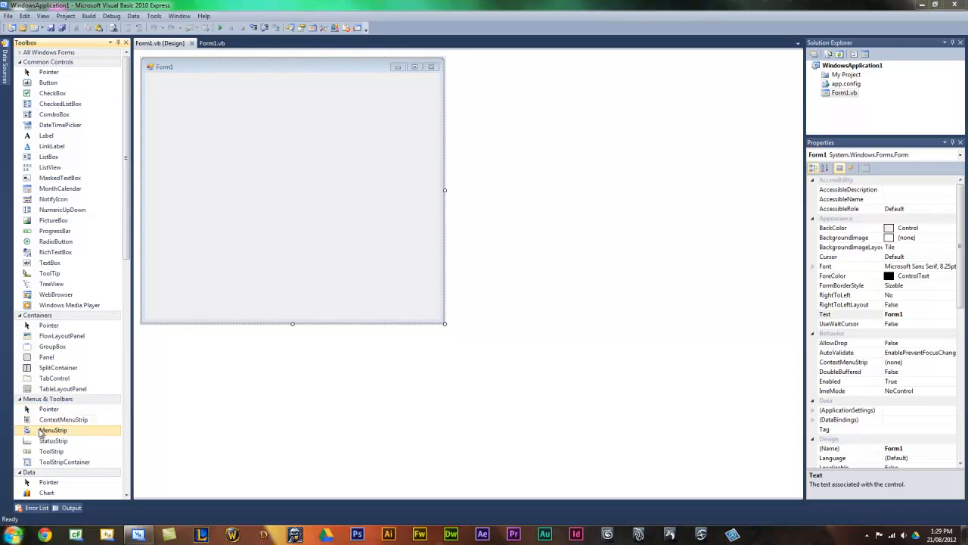
pyautogui.click(64, 419)
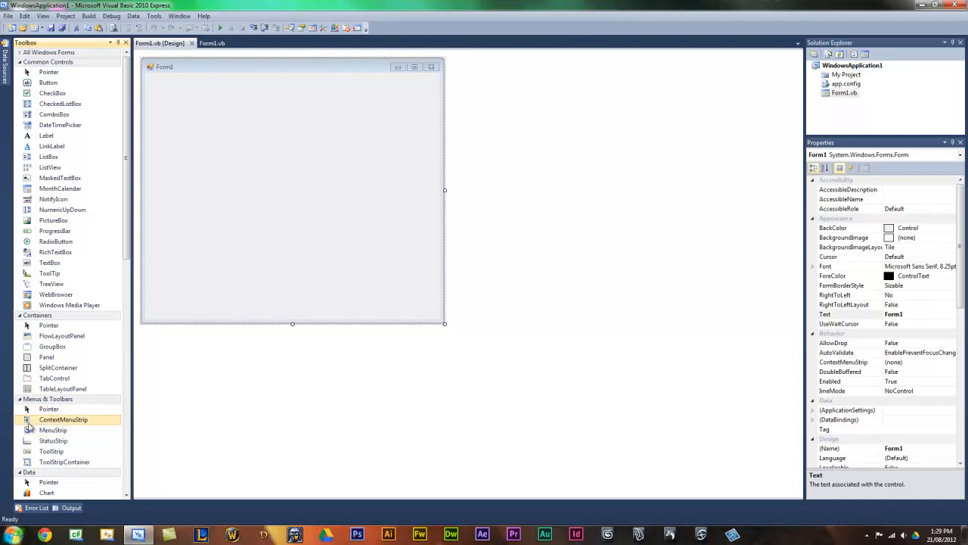
pyautogui.doubleClick(64, 419)
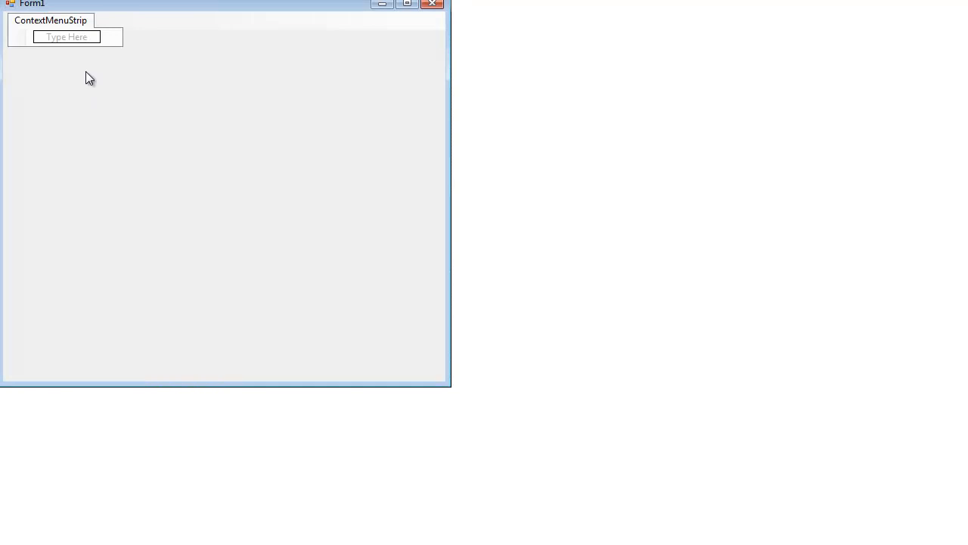
# Name the menu's first entry 'Delete' and its second entry 'Exit'
pyautogui.click(67, 36)
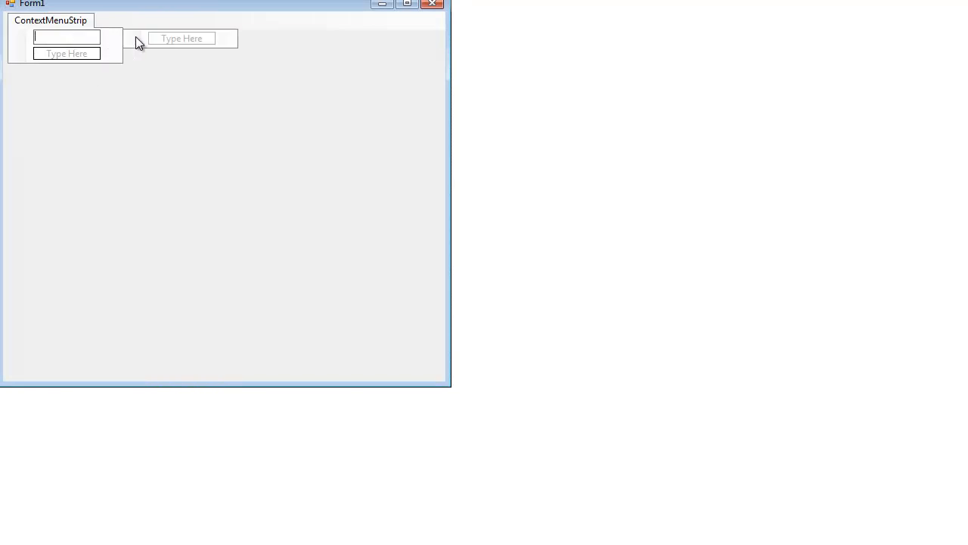
pyautogui.write('D')
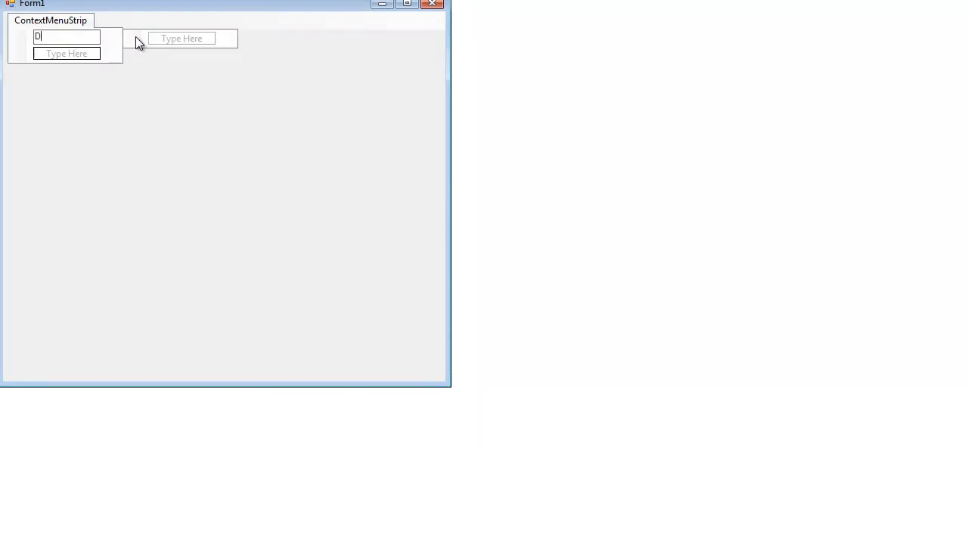
pyautogui.write('elete')
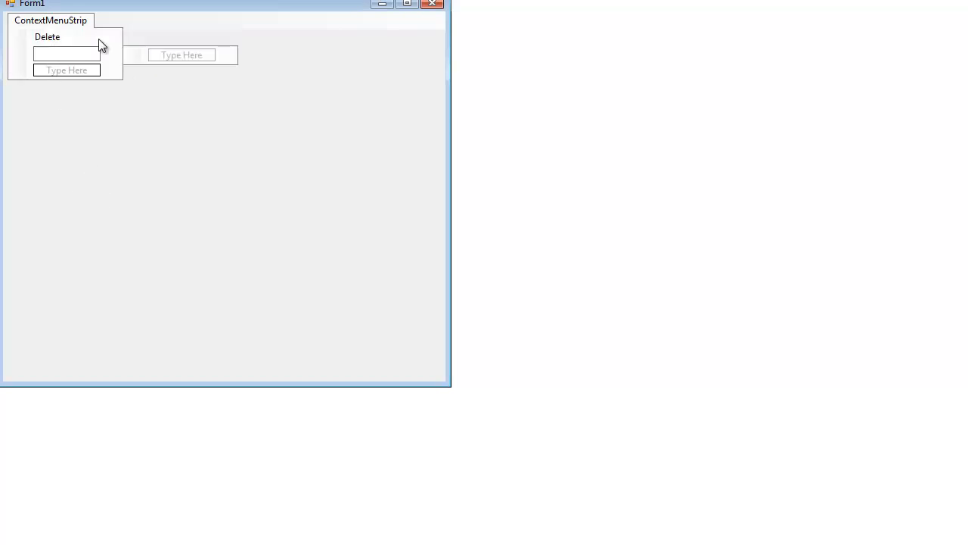
pyautogui.write('Exit')
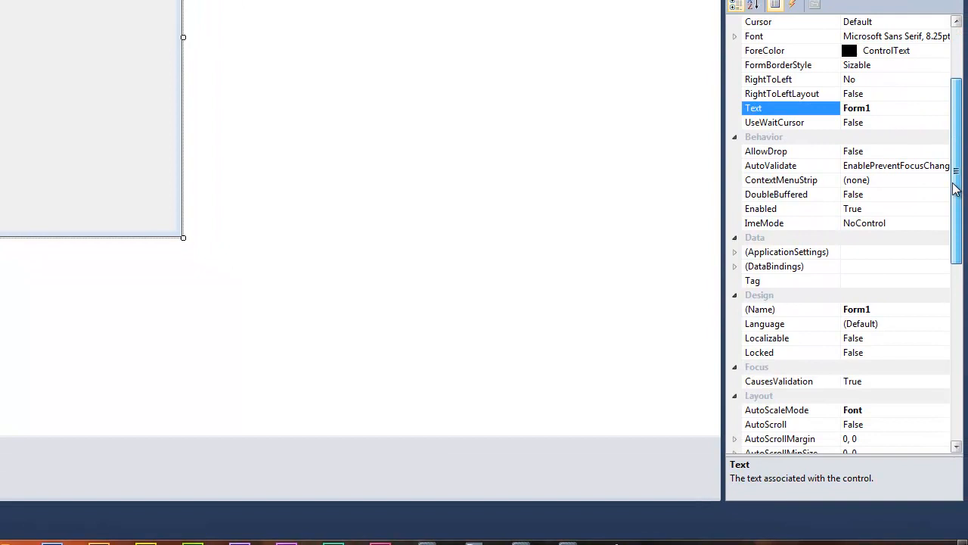
# Scroll Form1's Properties toward the ContextMenuStrip setting
pyautogui.scroll(-3)
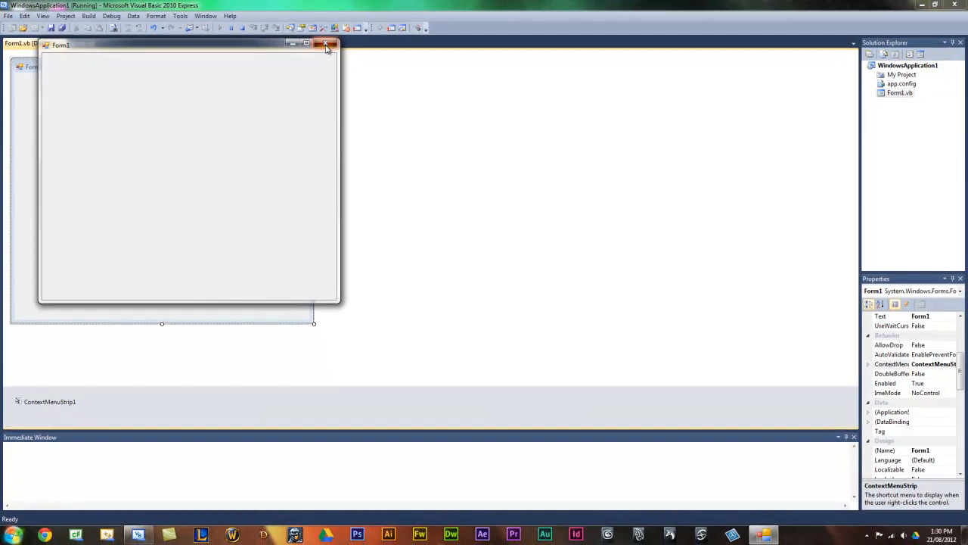
pyautogui.click(327, 44)
pyautogui.write('Me.Text =')
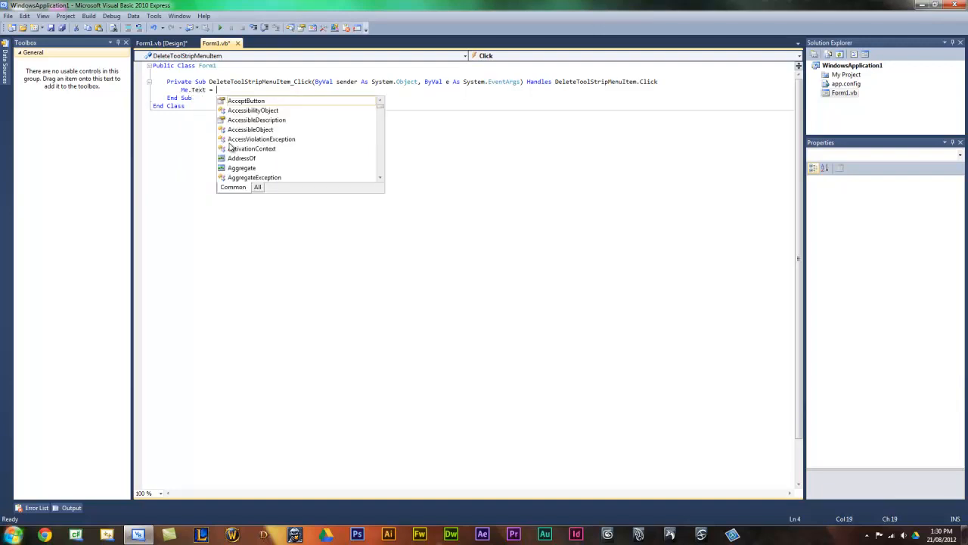
# Code Delete to set the title to "delete" and Exit to close the form
pyautogui.write('"delete')
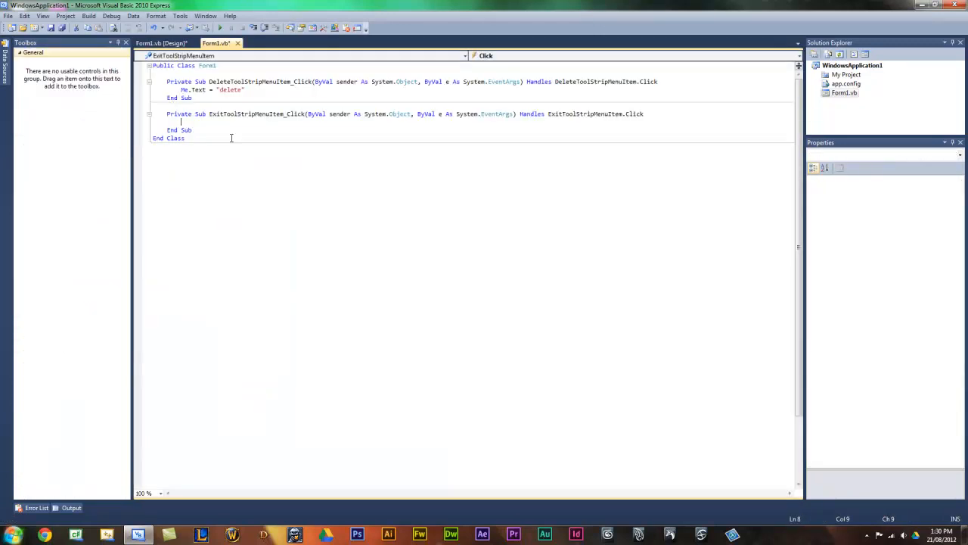
pyautogui.write('thi')
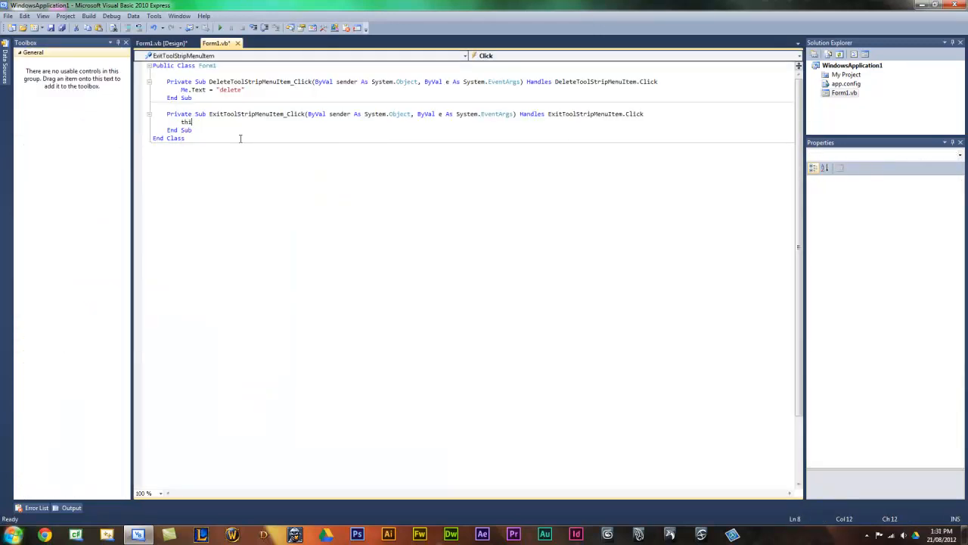
pyautogui.write('s.close()')
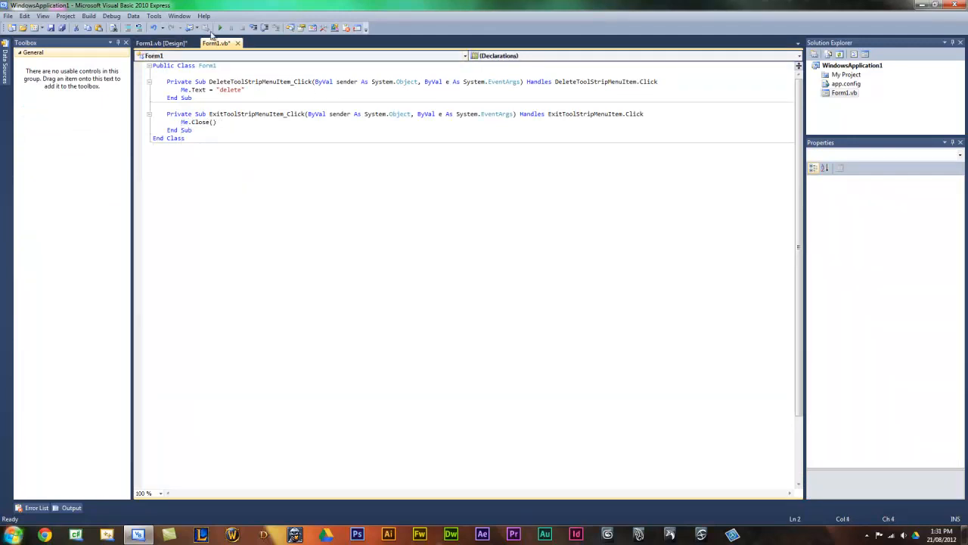
# Run the form and choose Exit from the right-click menu to close it
pyautogui.click(219, 27)
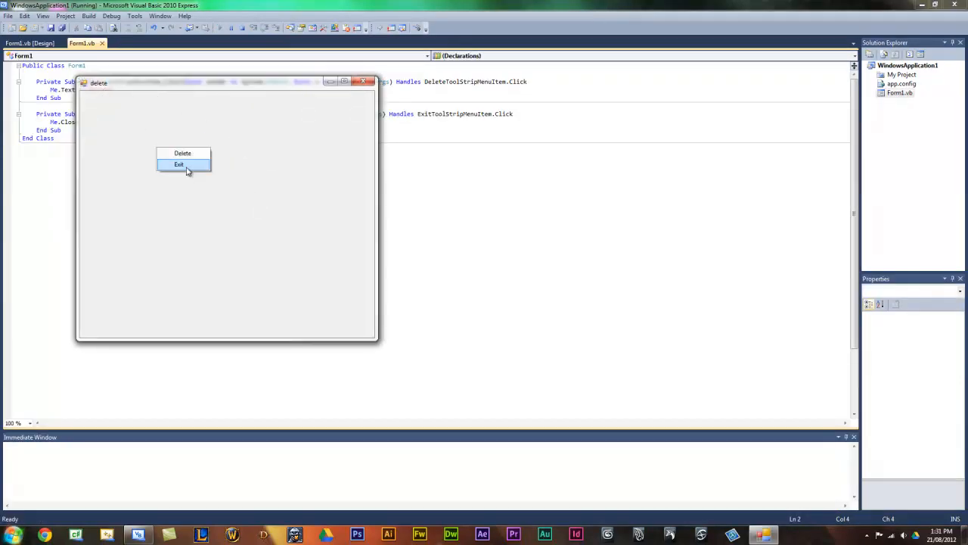
pyautogui.click(179, 163)
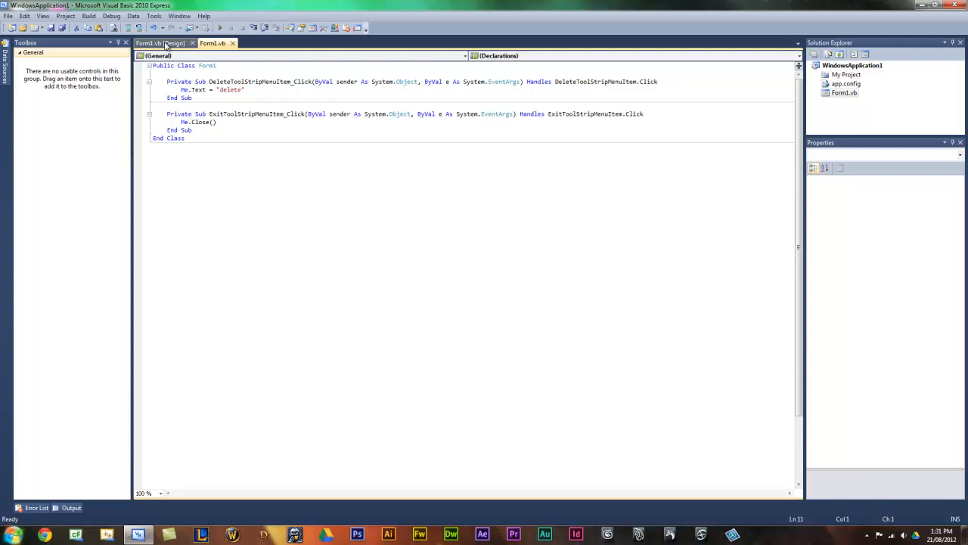
# In the Designer, set the context menu's BackColor to Lime
pyautogui.click(159, 42)
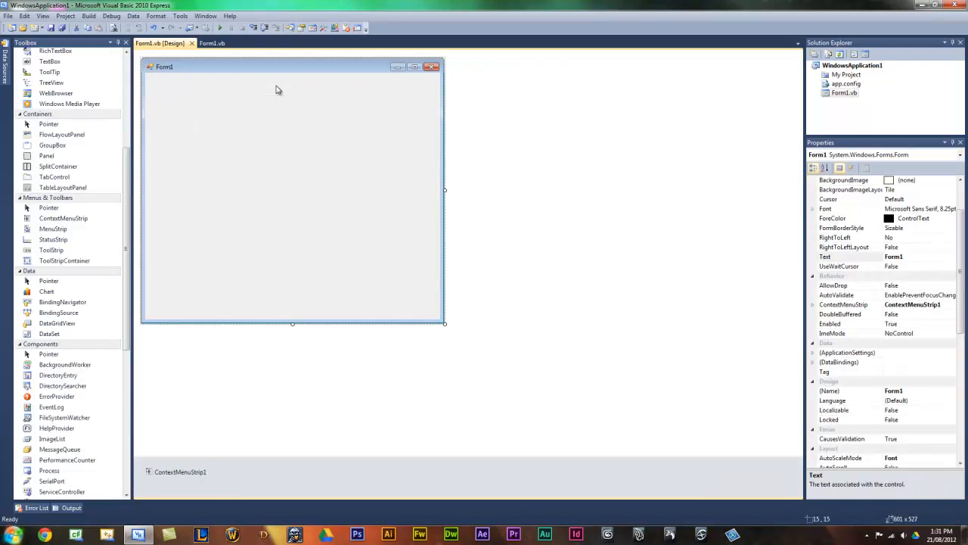
pyautogui.click(180, 472)
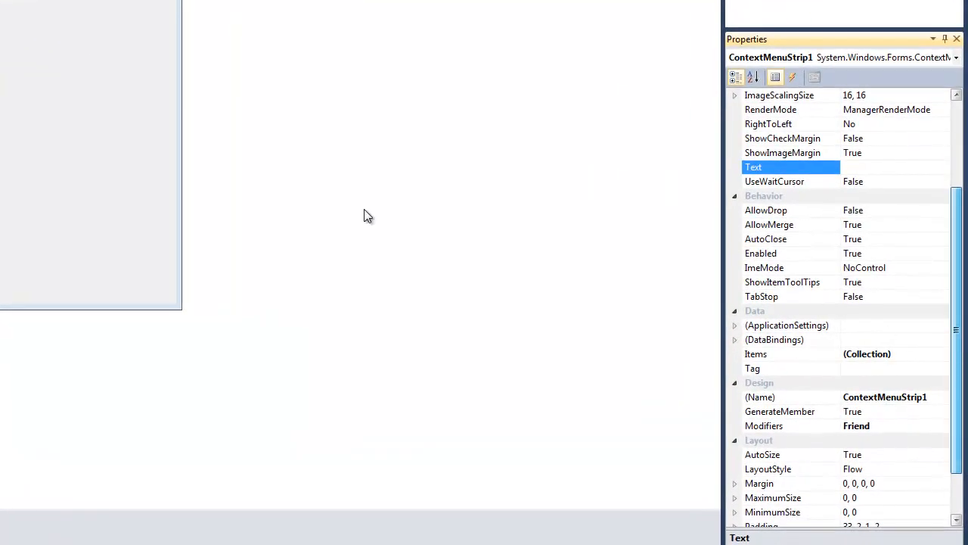
pyautogui.click(91, 152)
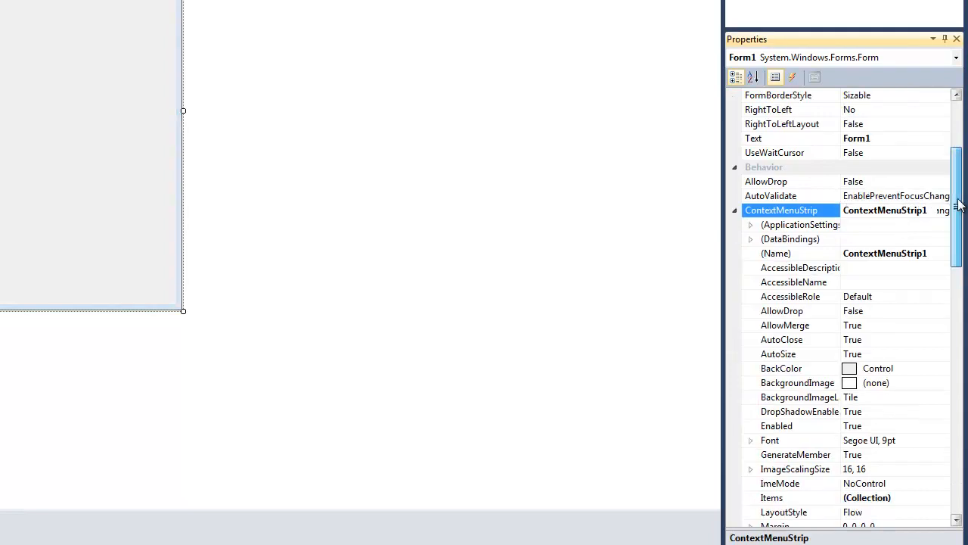
pyautogui.scroll(-3)
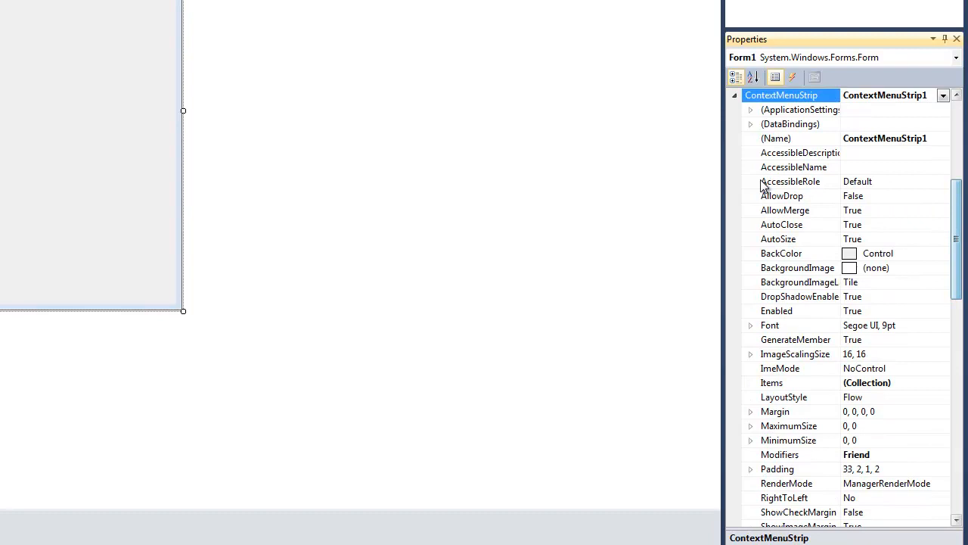
pyautogui.click(943, 254)
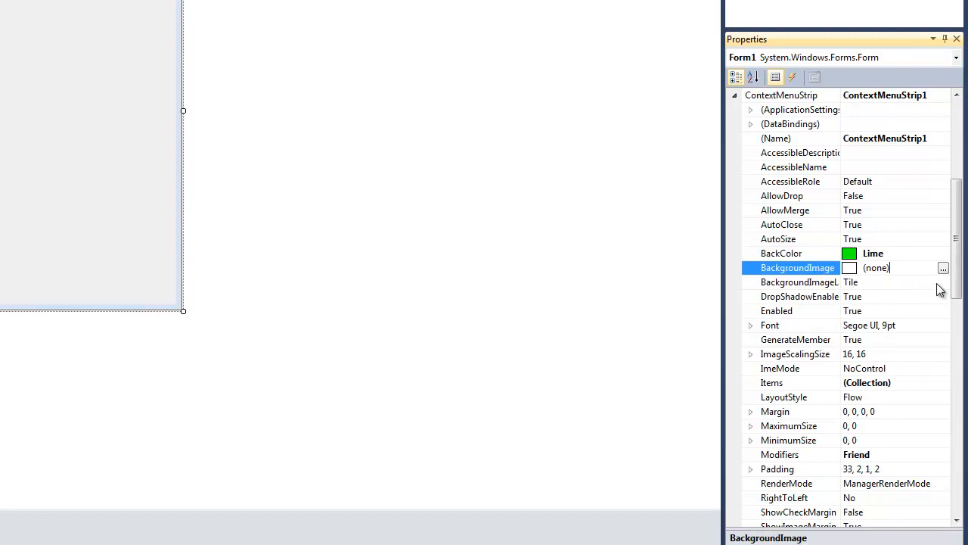
pyautogui.click(798, 282)
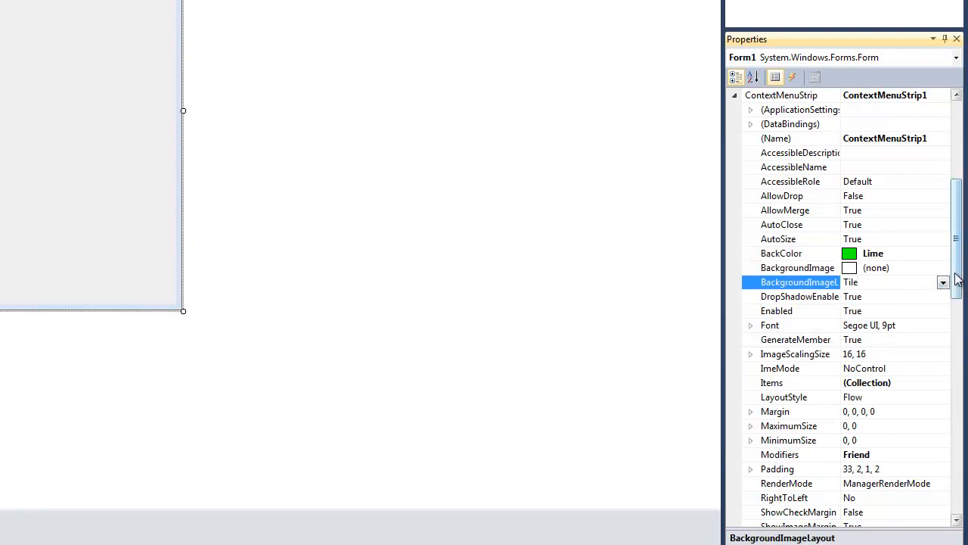
# Set the context menu's font to Showcard Gothic Bold
pyautogui.scroll(-3)
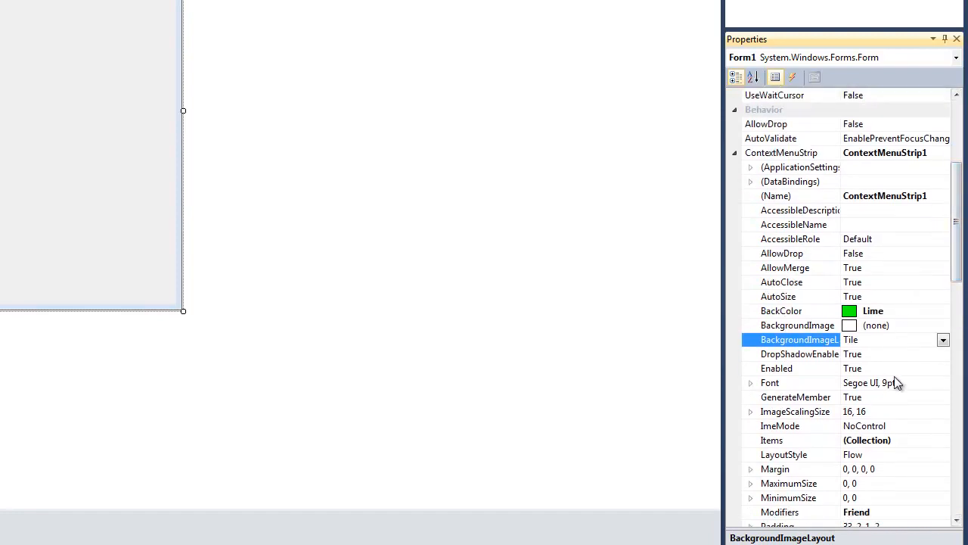
pyautogui.click(944, 382)
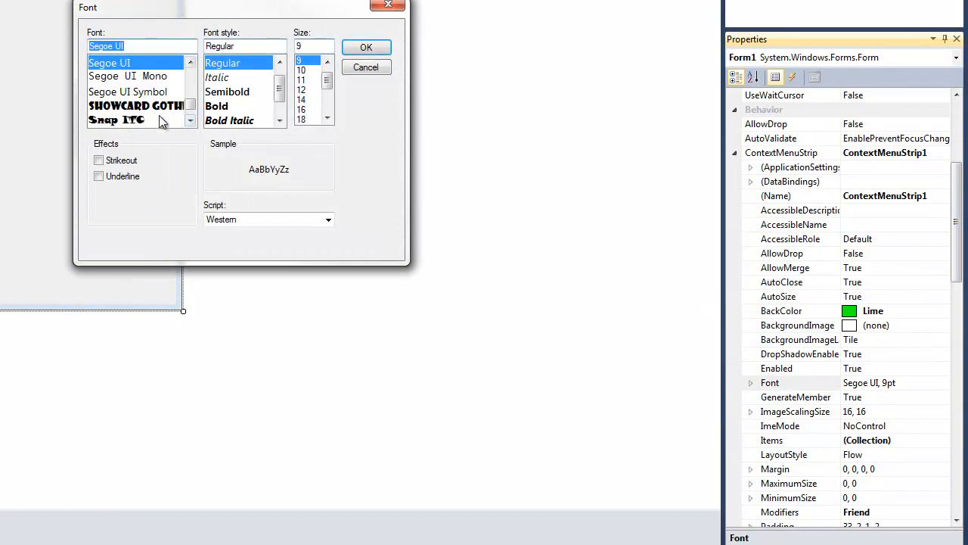
pyautogui.click(136, 106)
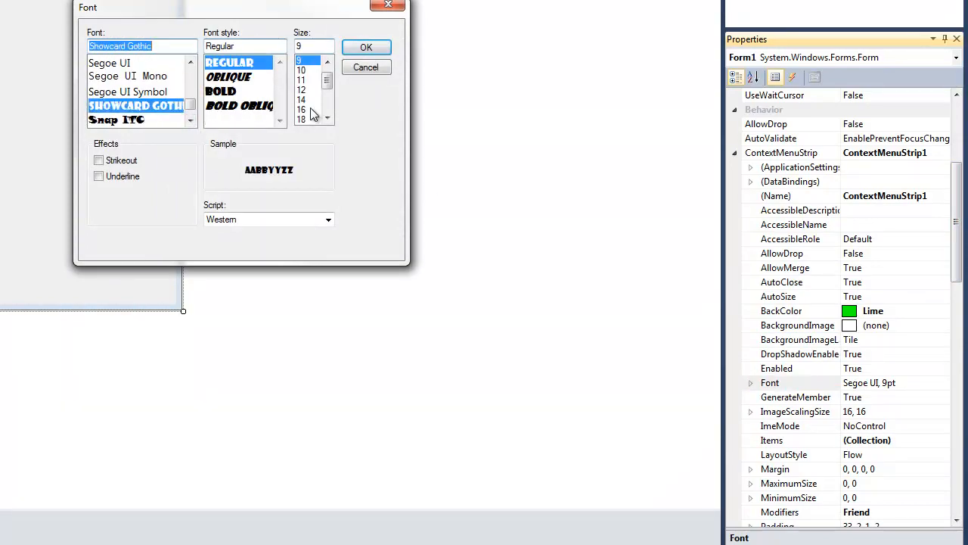
pyautogui.click(366, 47)
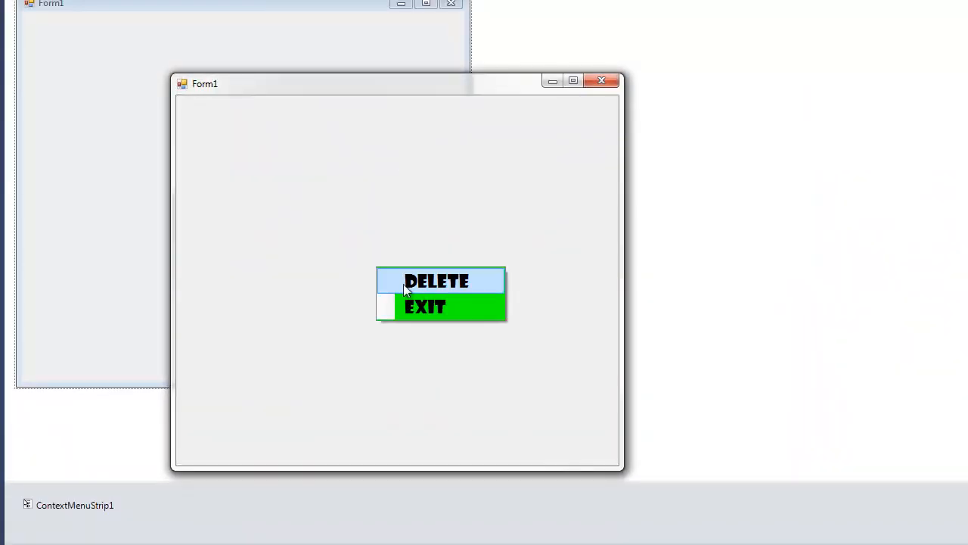
# Show the styled right-click menu on the running form twice and dismiss it
pyautogui.click(436, 279)
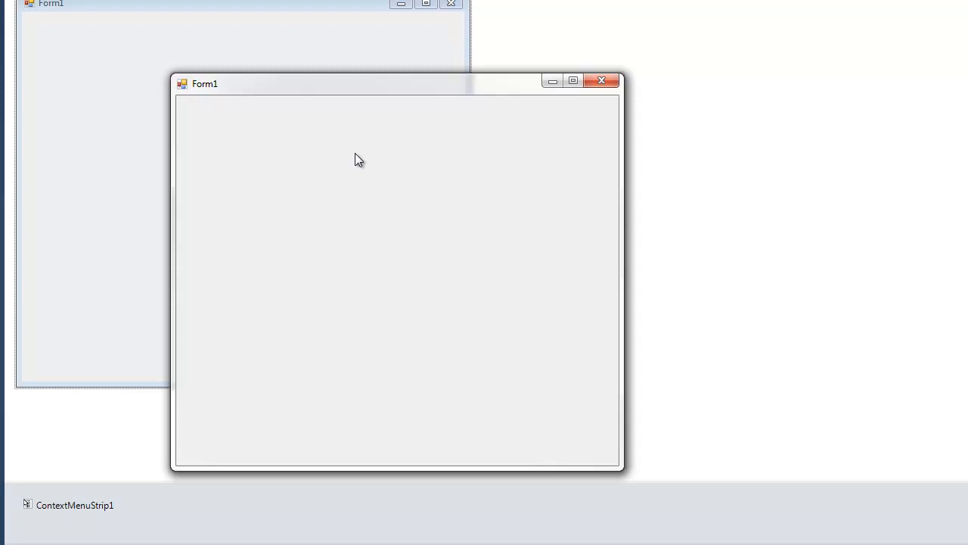
pyautogui.moveTo(415, 439)
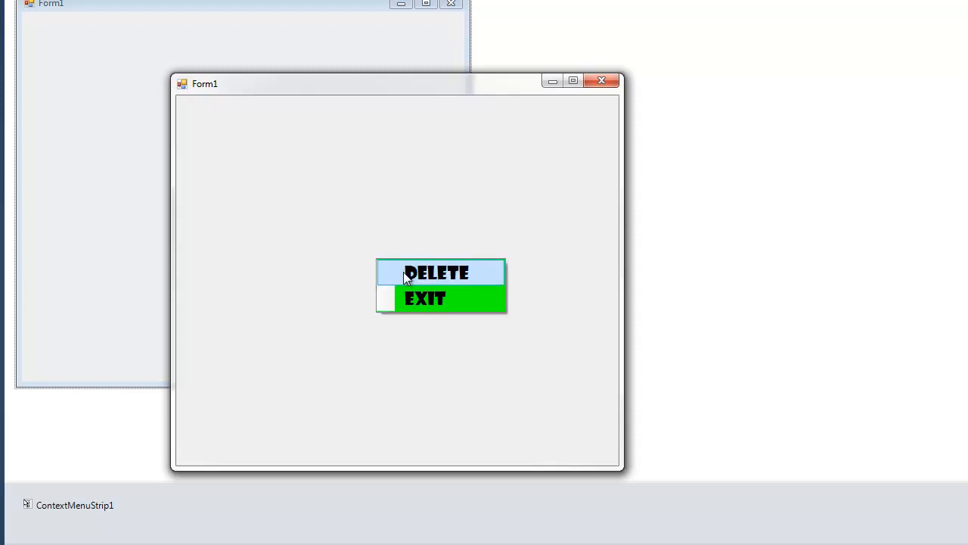
pyautogui.click(436, 273)
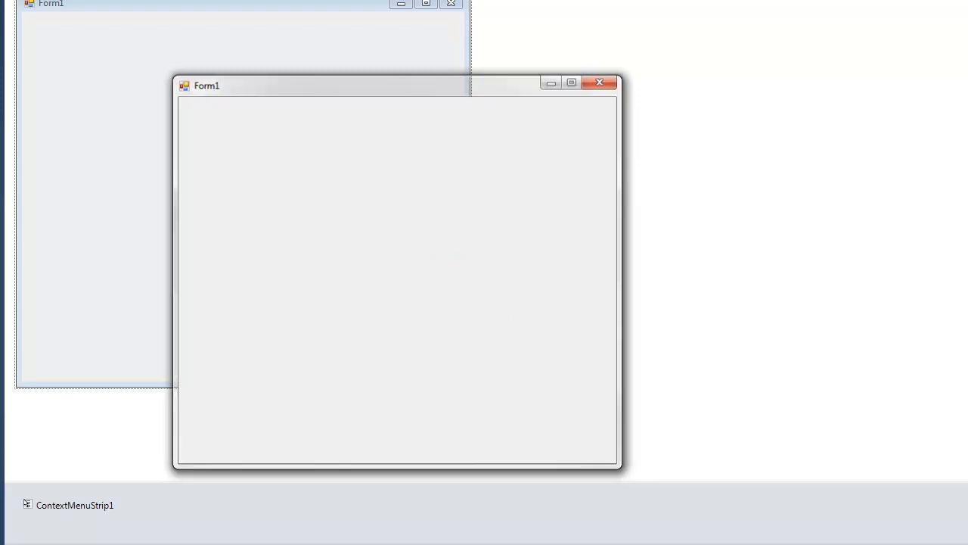